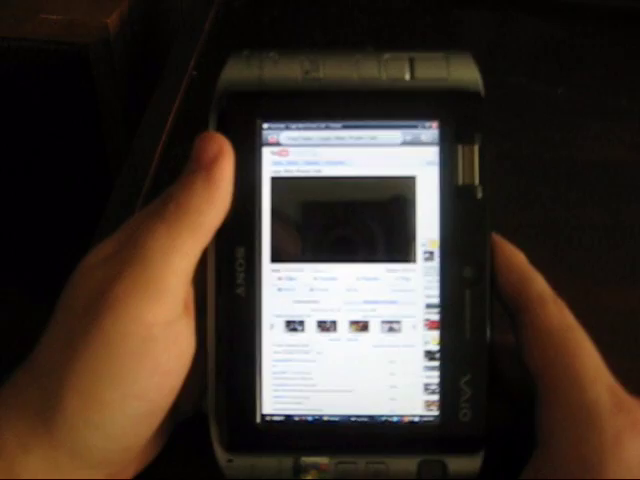
scroll(down, 3)
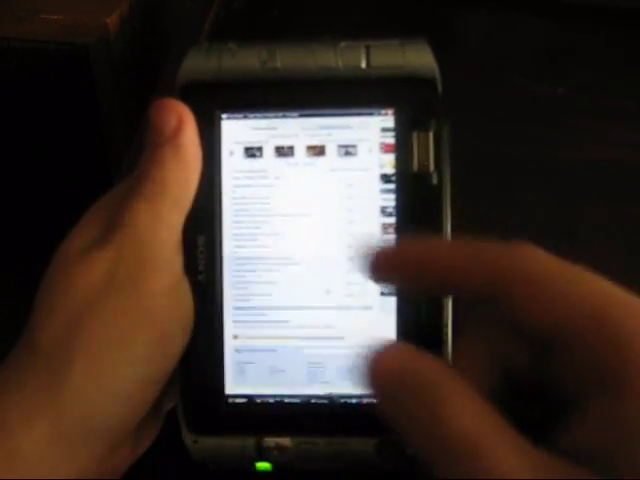